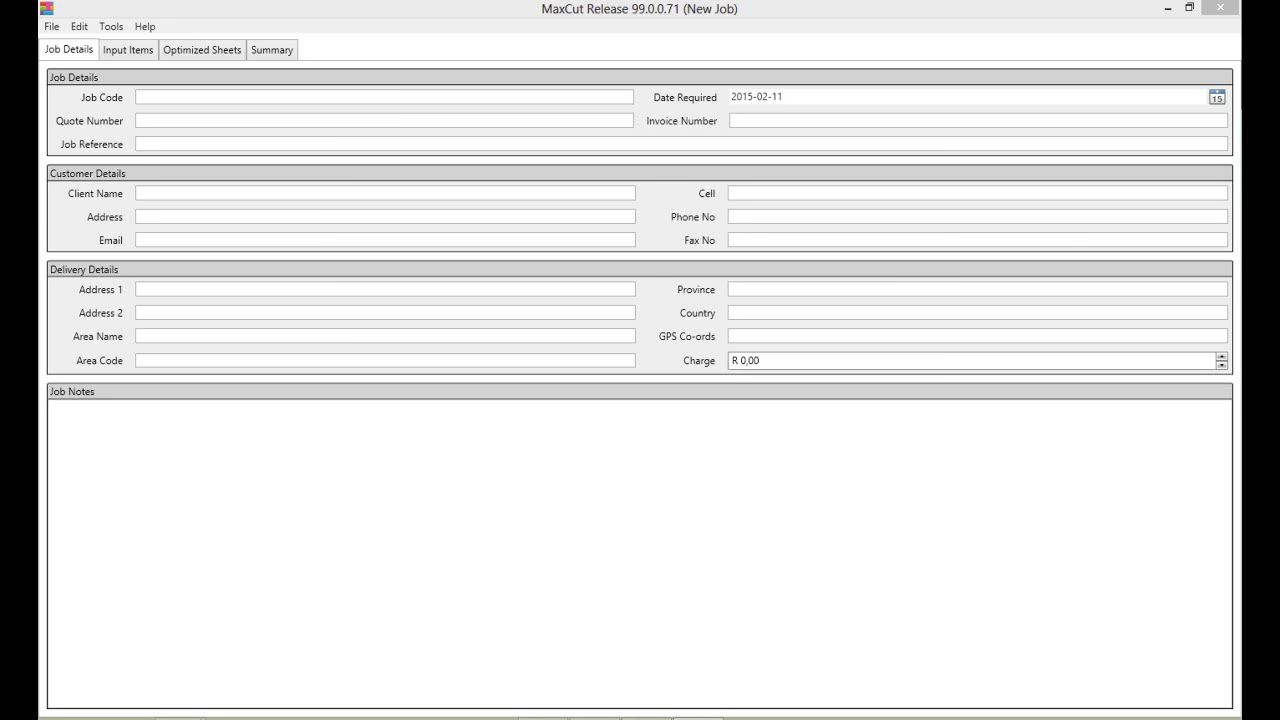
mouse_move(110, 26)
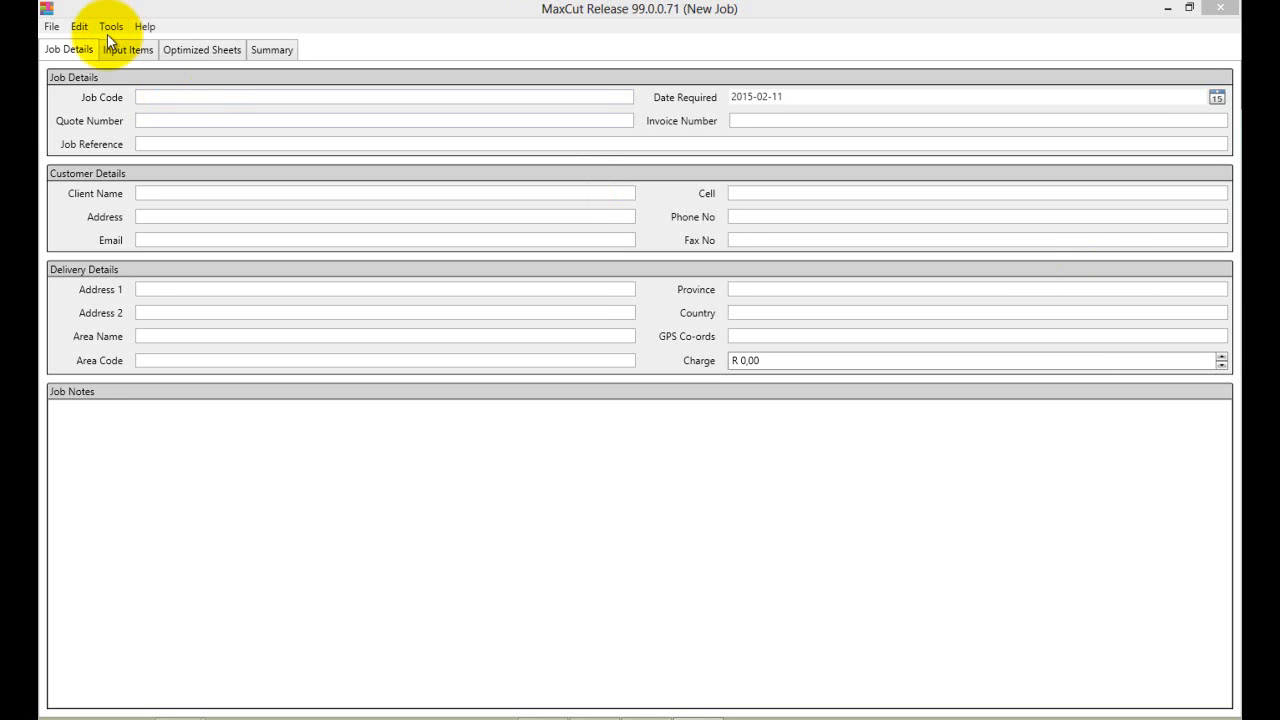
Open the Tools menu holding the language, currency, theme and units settings
click(111, 26)
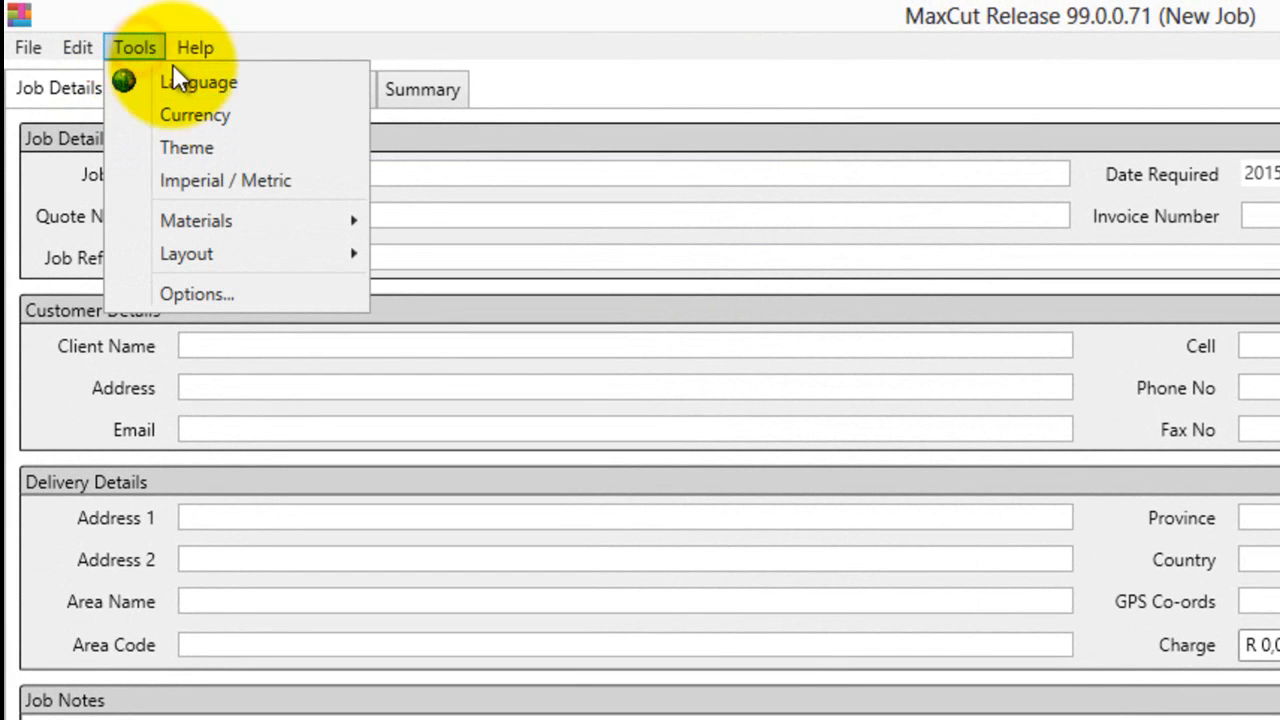
mouse_move(198, 82)
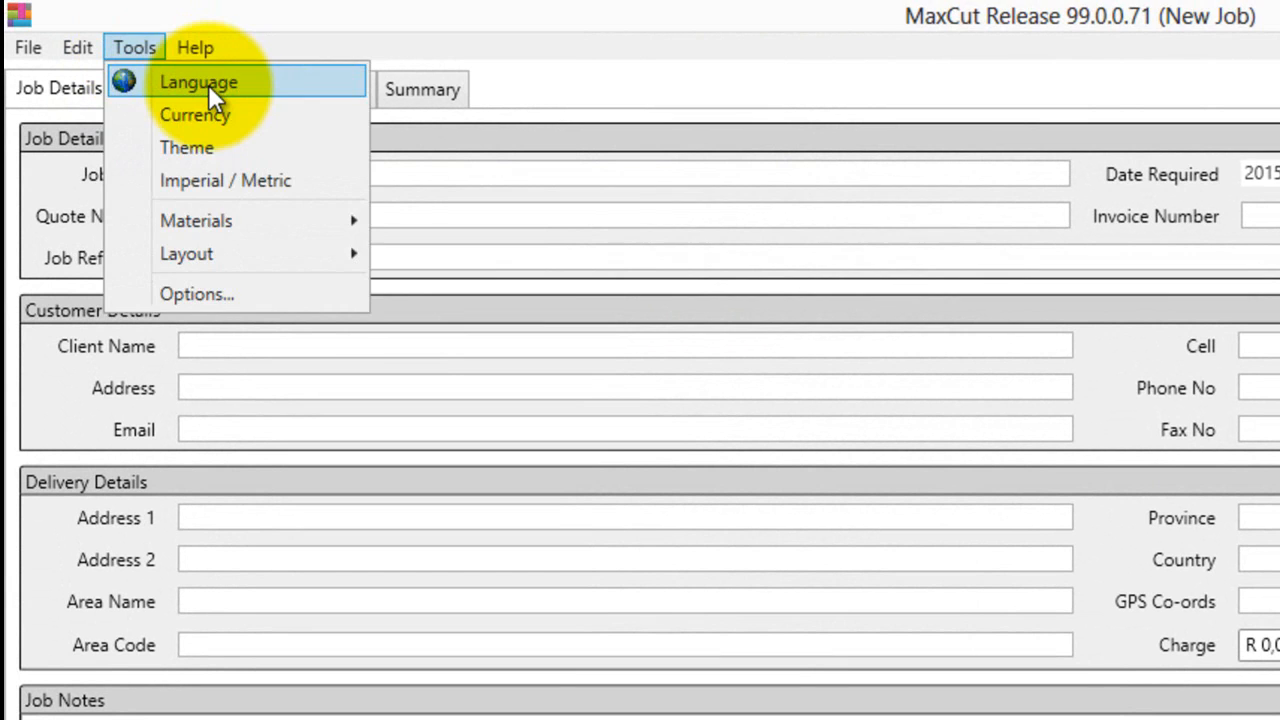
Select Afrikaans (South Africa) in the Language Selector and save it
click(198, 82)
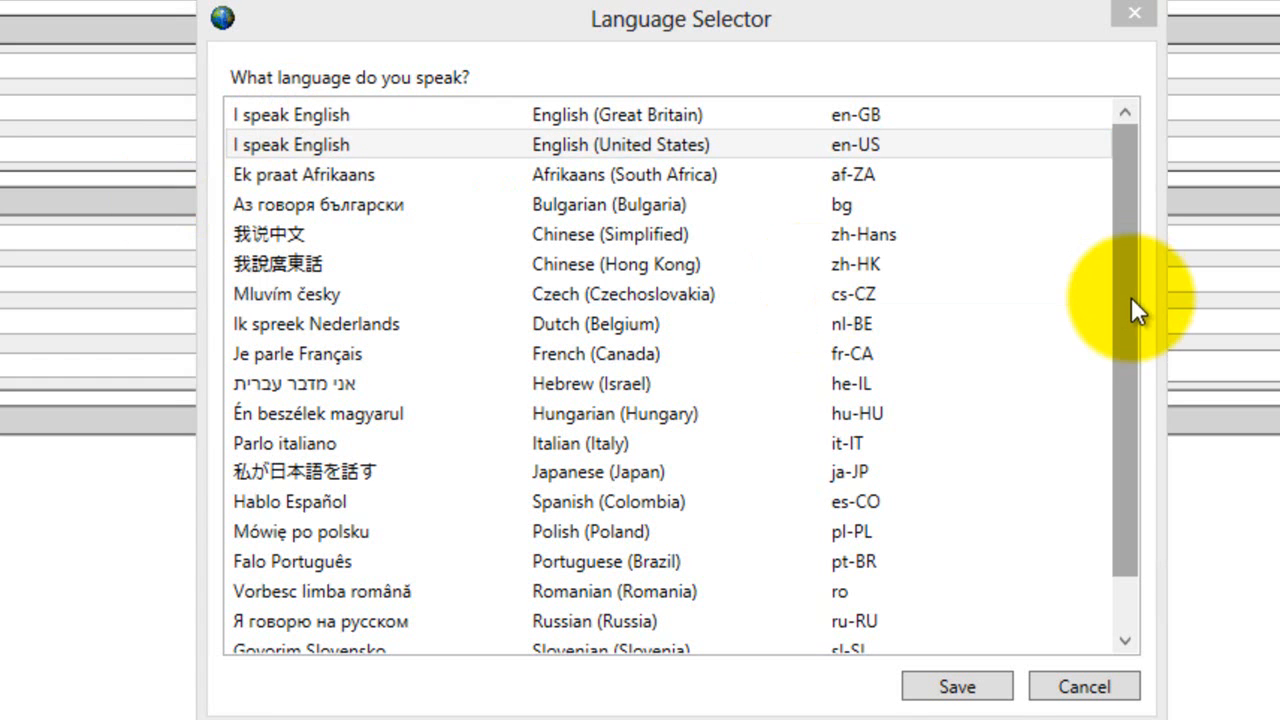
scroll(down, 3)
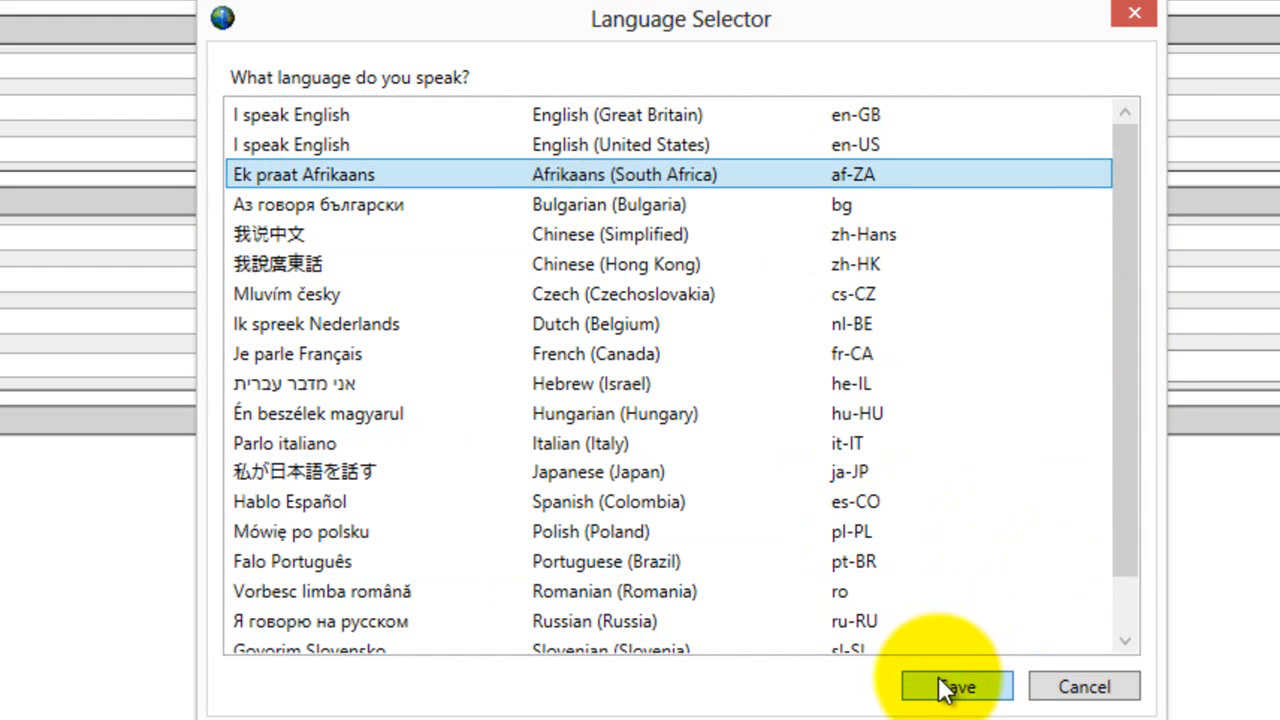
click(955, 686)
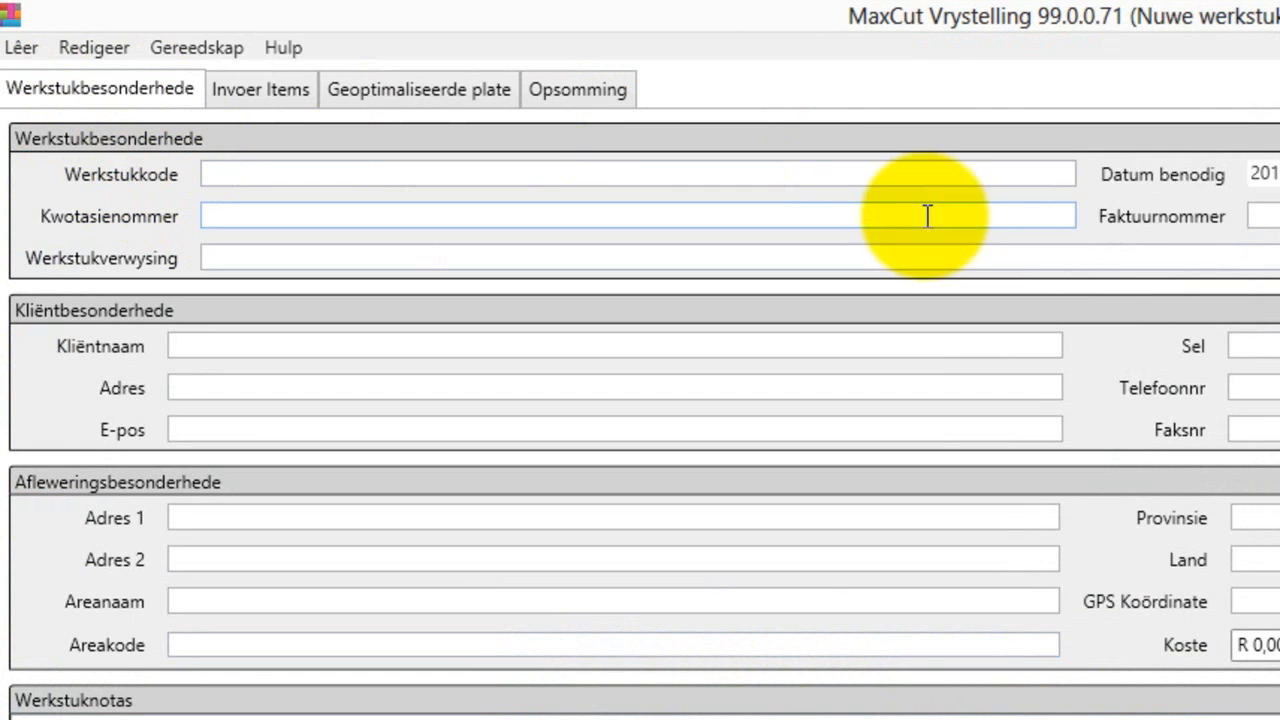
mouse_move(196, 47)
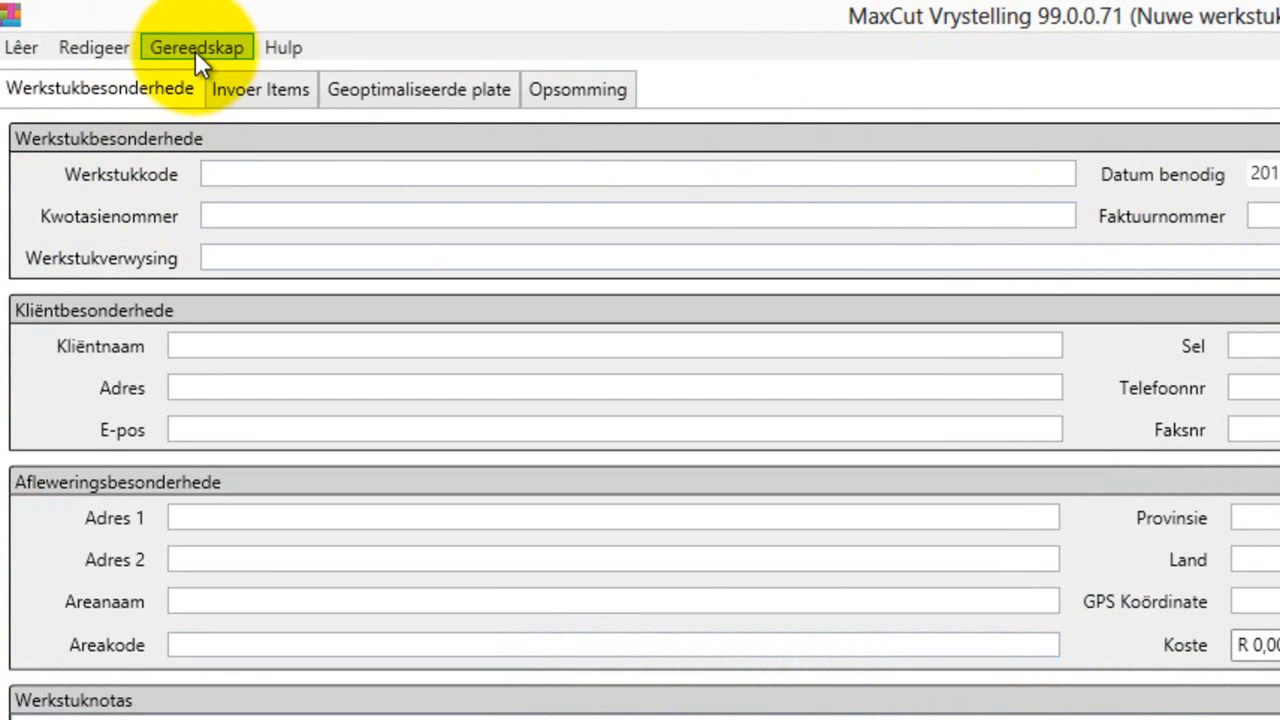
Via Gereedskap > Taal, select English (Great Britain) in the Taalkieser and save
click(196, 47)
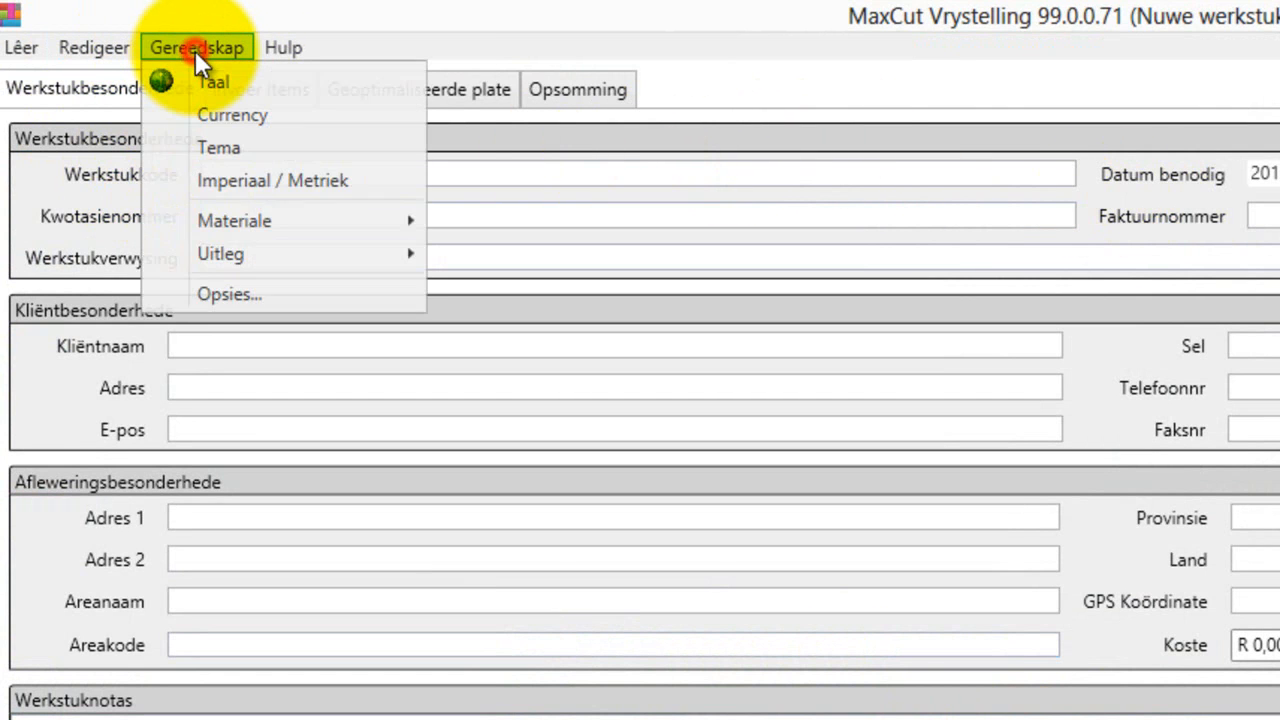
mouse_move(213, 82)
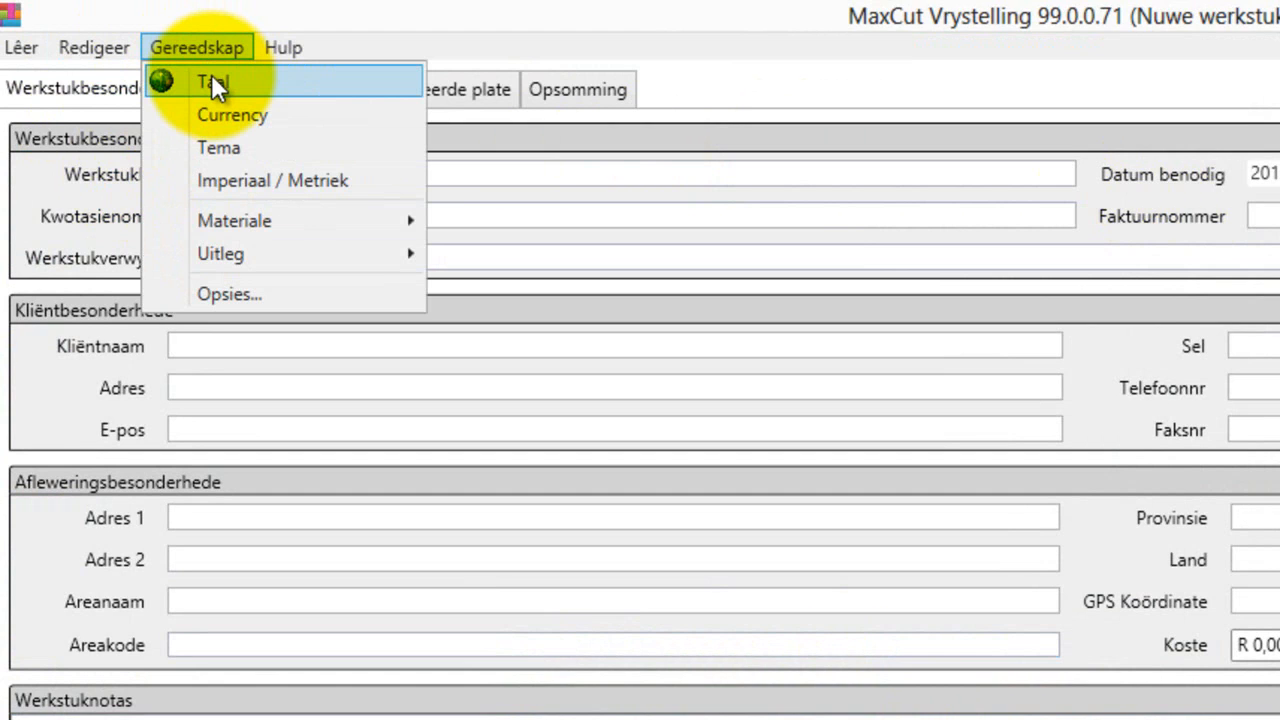
click(213, 82)
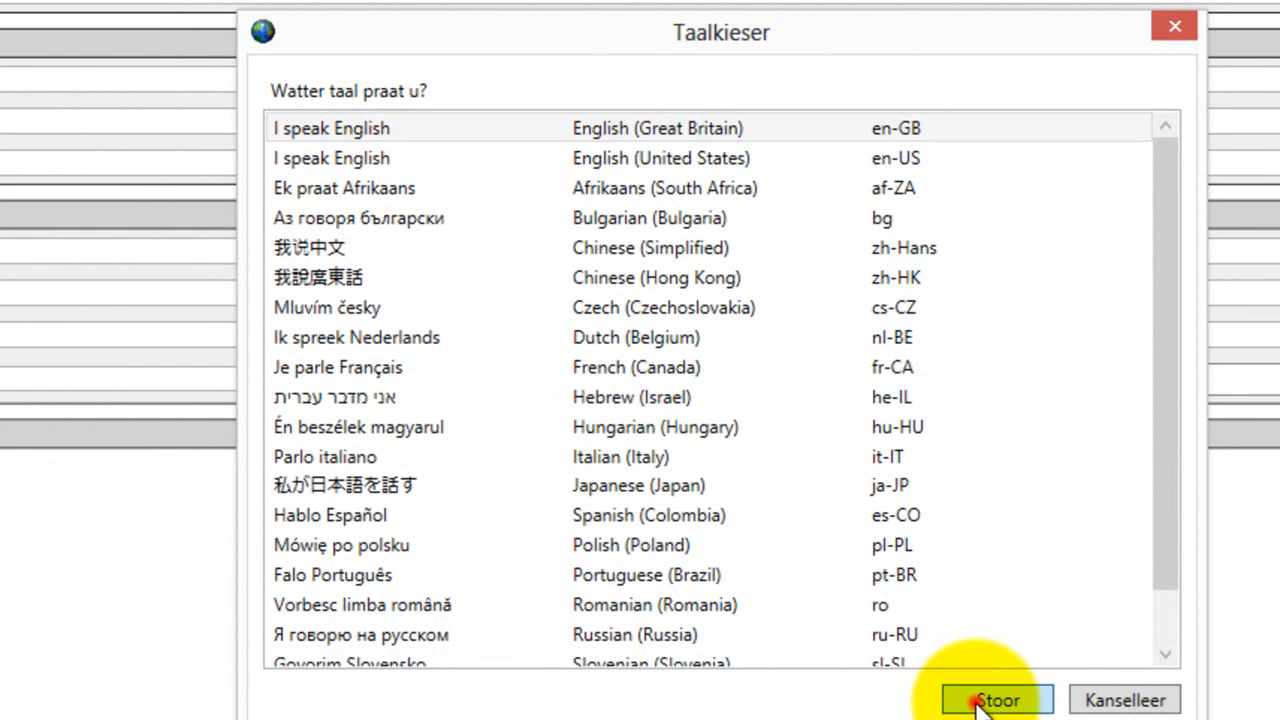
click(997, 700)
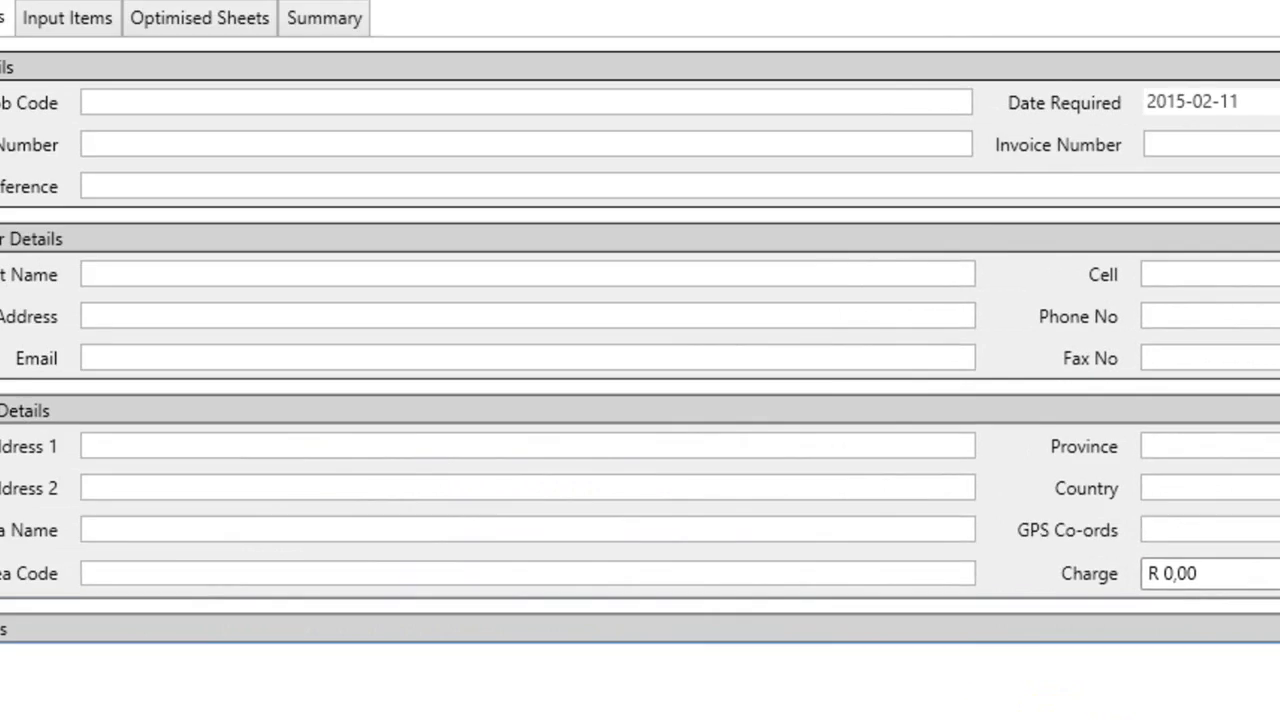